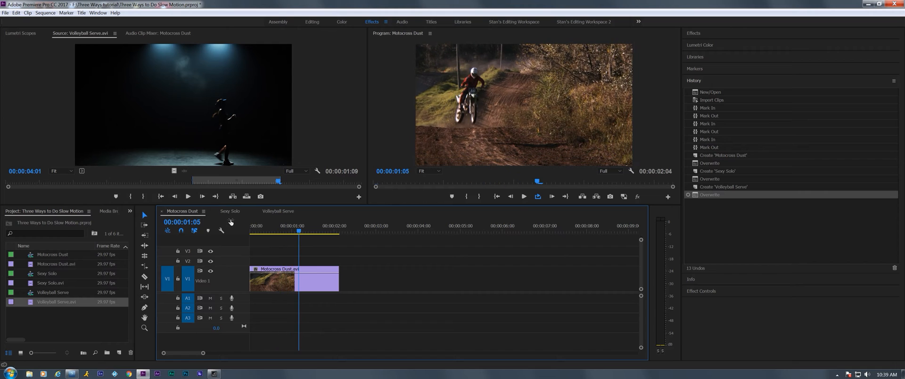
- Preview the Sexy Solo and Volleyball Serve sequences, then return to Motocross Dust
click(230, 212)
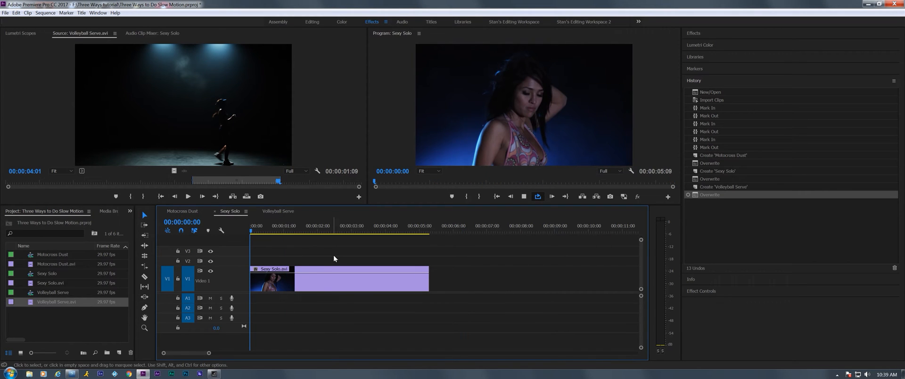
click(293, 225)
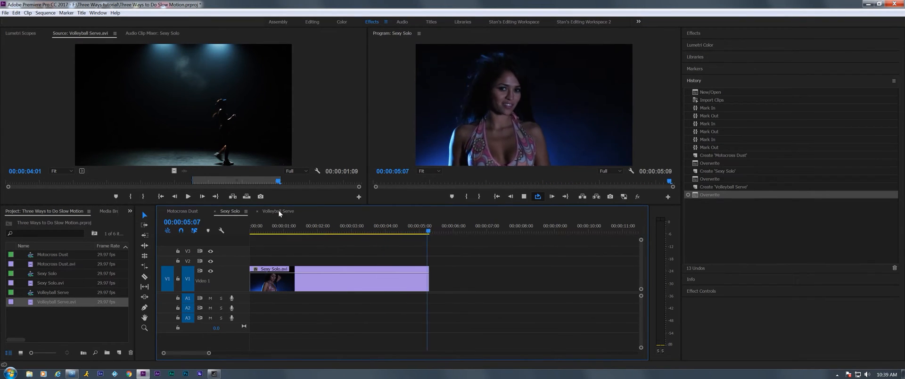
click(278, 211)
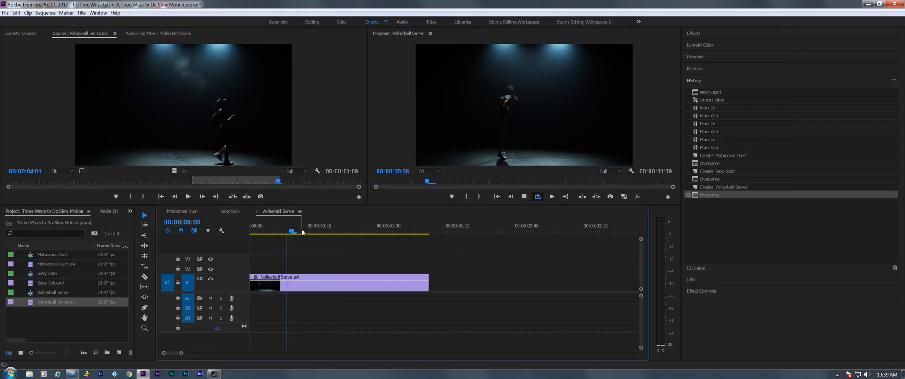
click(383, 231)
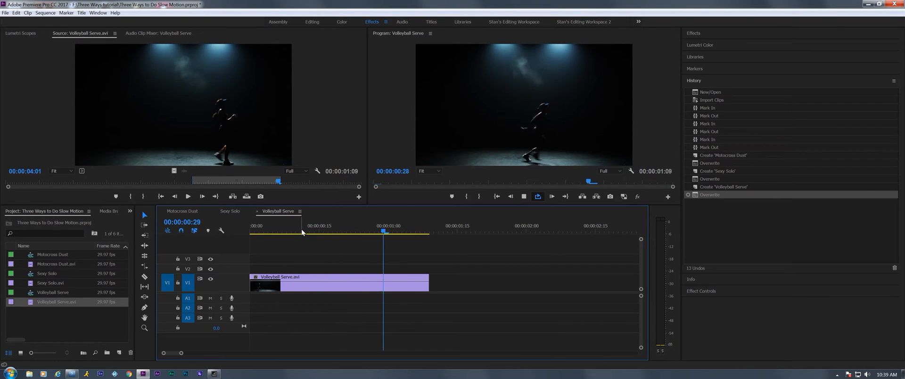
click(294, 231)
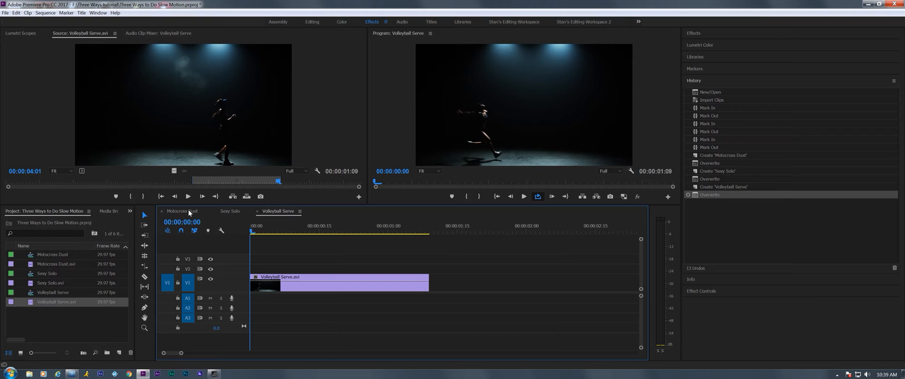
click(181, 211)
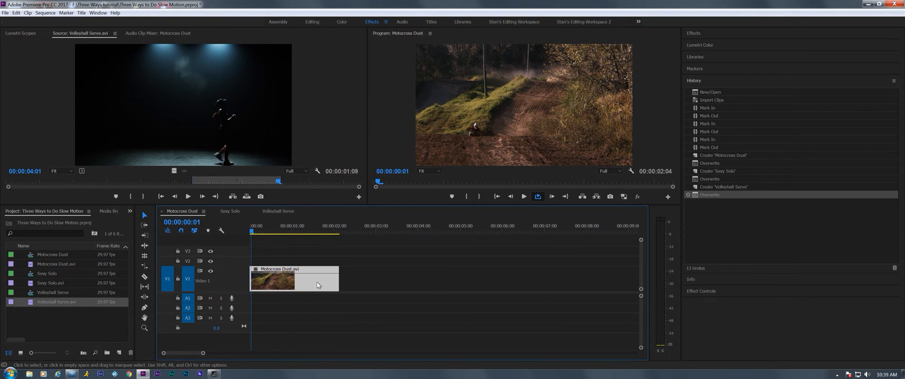
- Open the Motocross Dust clip's Speed/Duration settings and begin setting Speed to 50%
right_click(309, 283)
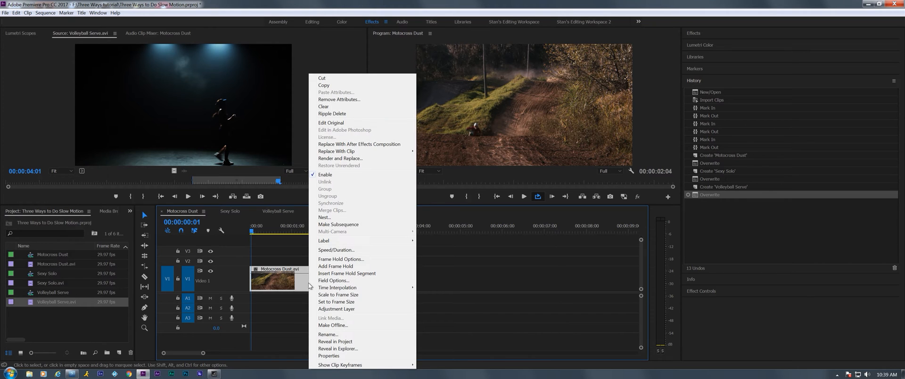
click(336, 250)
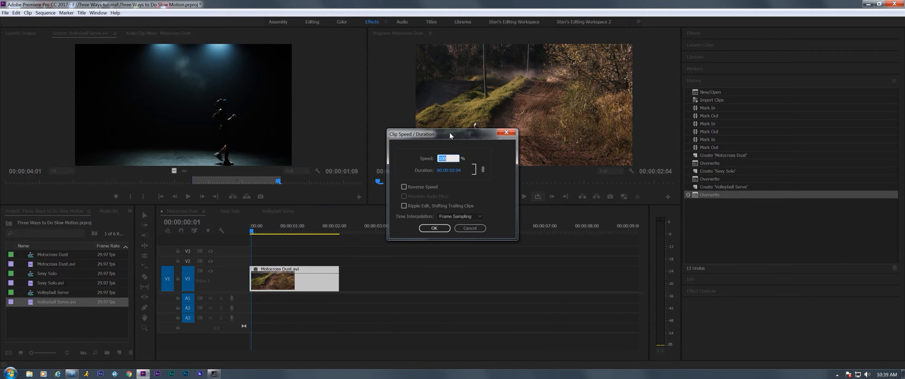
drag(450, 134, 420, 142)
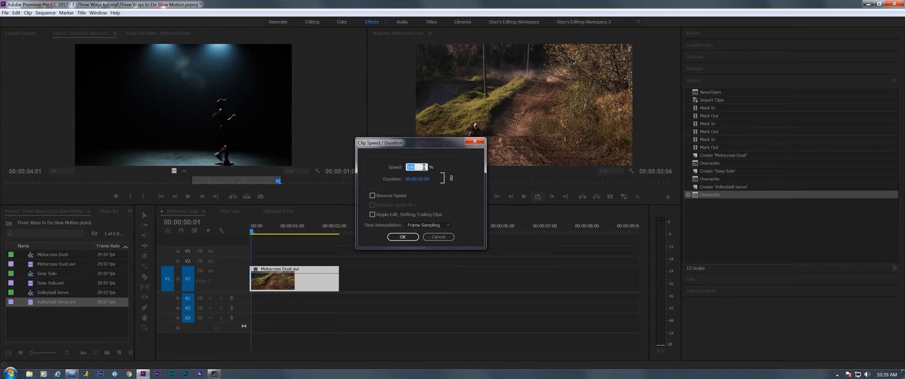
click(403, 237)
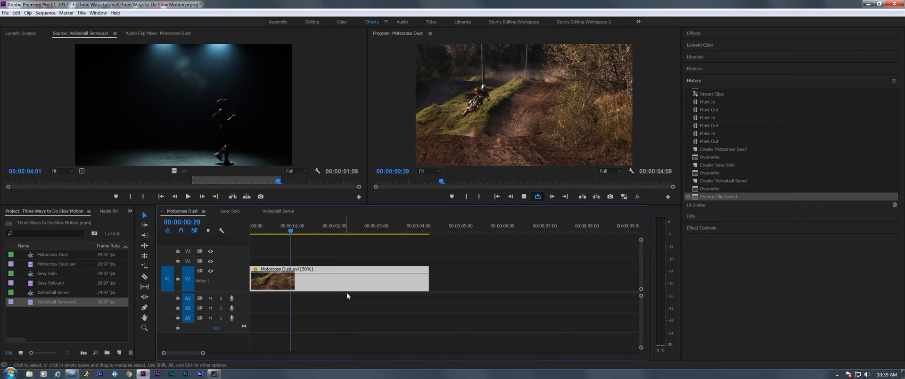
- Set the half-speed clip's time interpolation and scrub through the smoothed slow motion
right_click(346, 283)
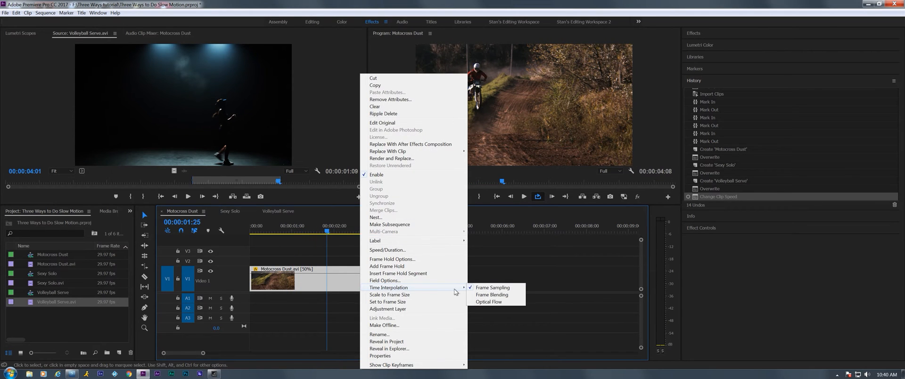
mouse_move(491, 287)
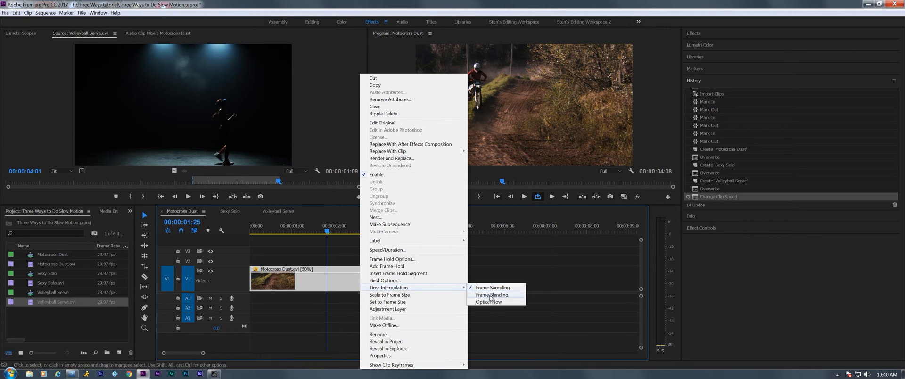
mouse_move(491, 302)
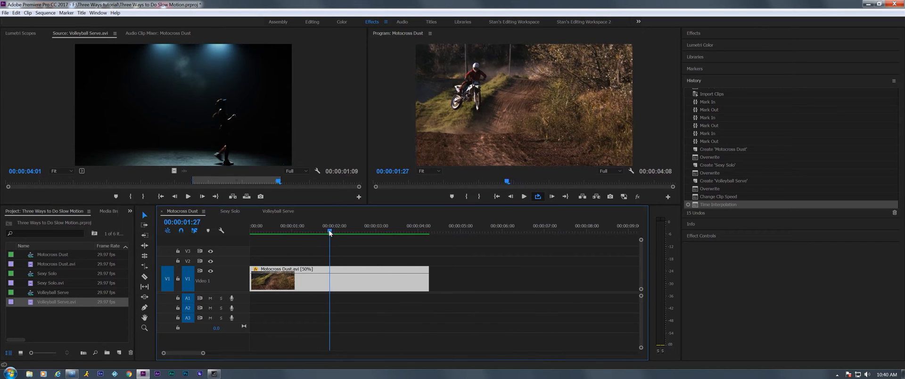
click(345, 232)
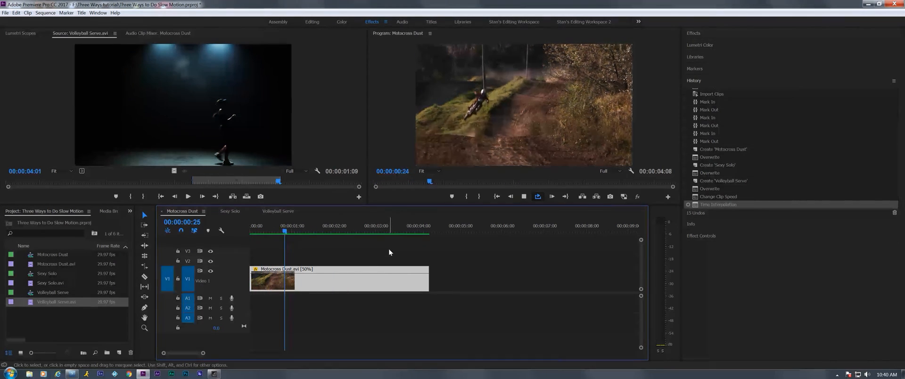
click(368, 225)
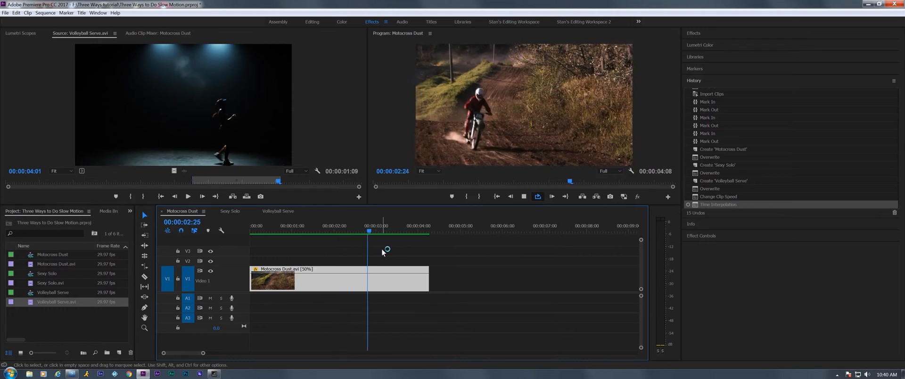
click(273, 230)
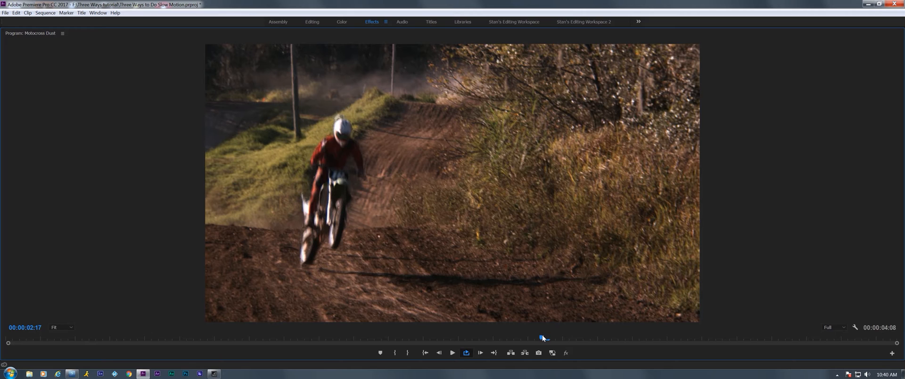
drag(543, 337, 509, 337)
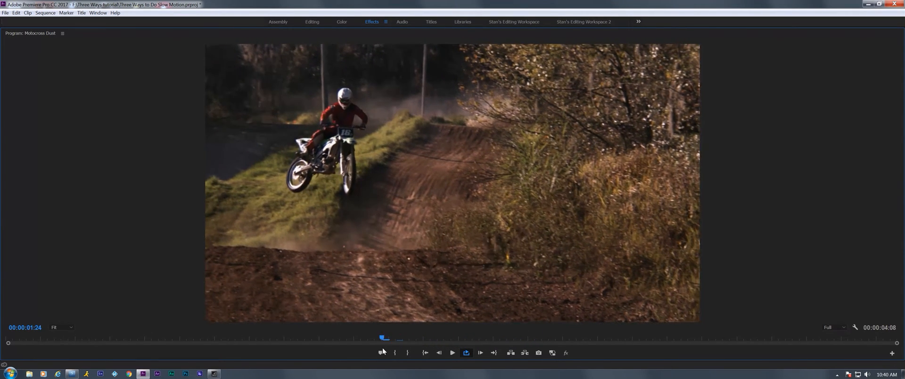
drag(383, 338, 49, 338)
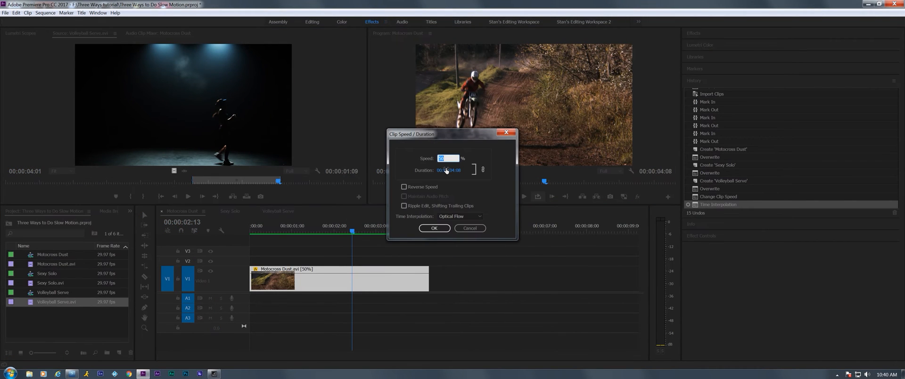
- Set the Motocross Dust clip to 25% speed and jump through the quarter-speed footage
text(2)
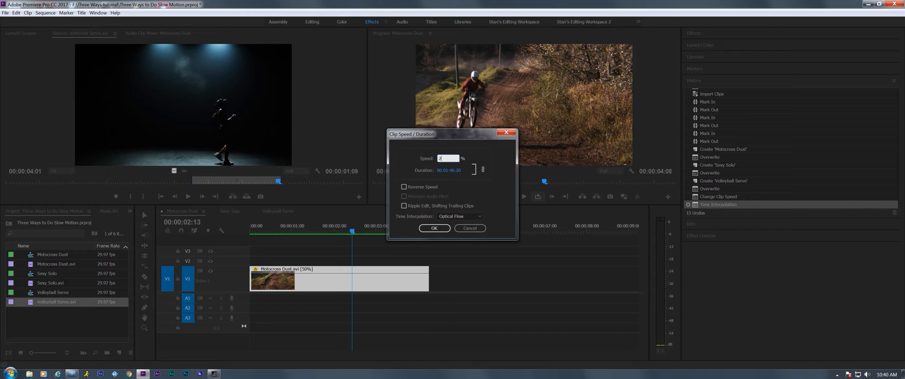
click(434, 228)
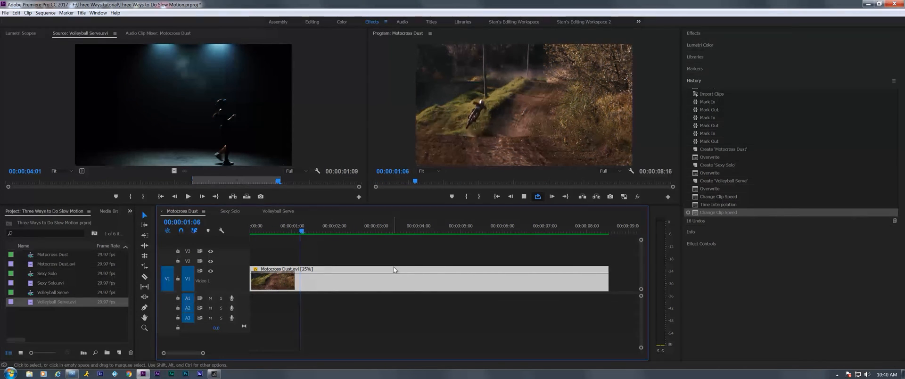
click(386, 226)
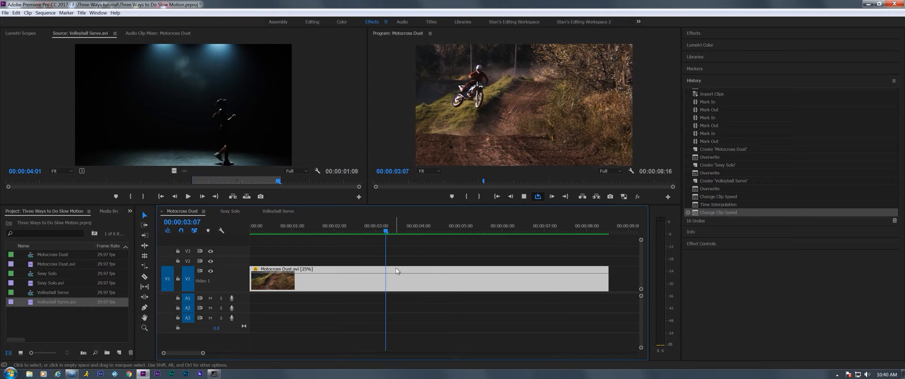
click(469, 225)
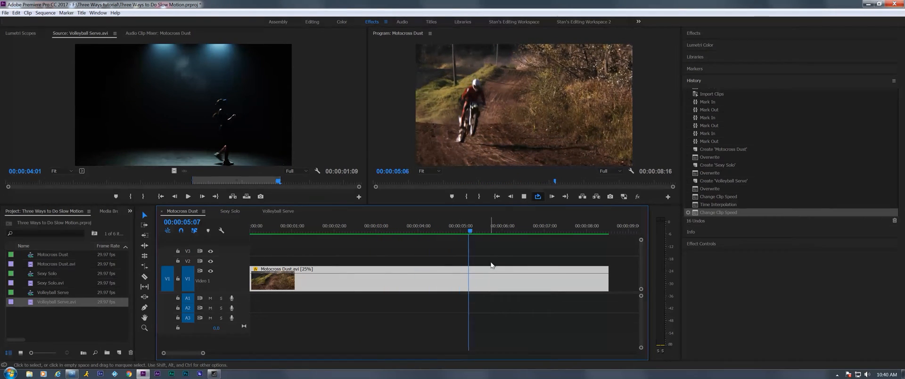
click(446, 225)
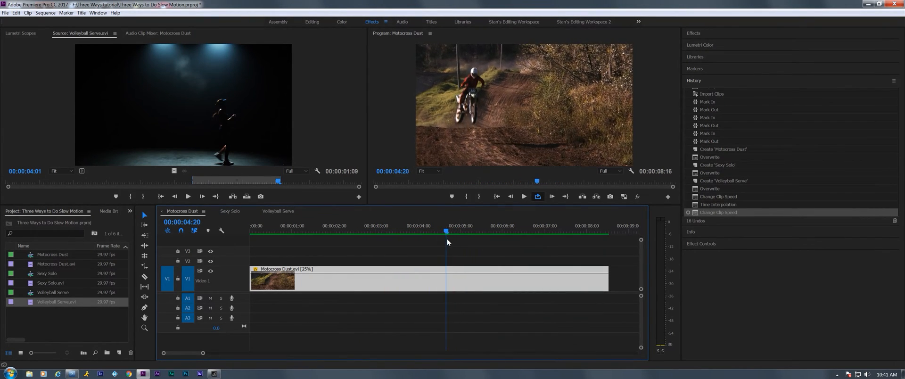
click(491, 230)
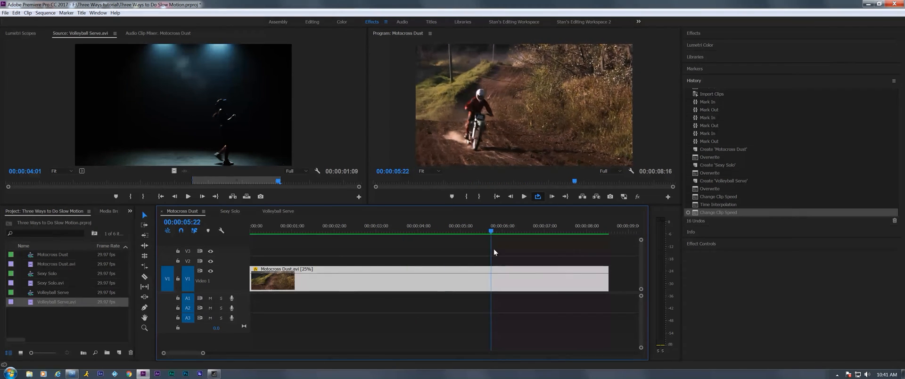
click(533, 231)
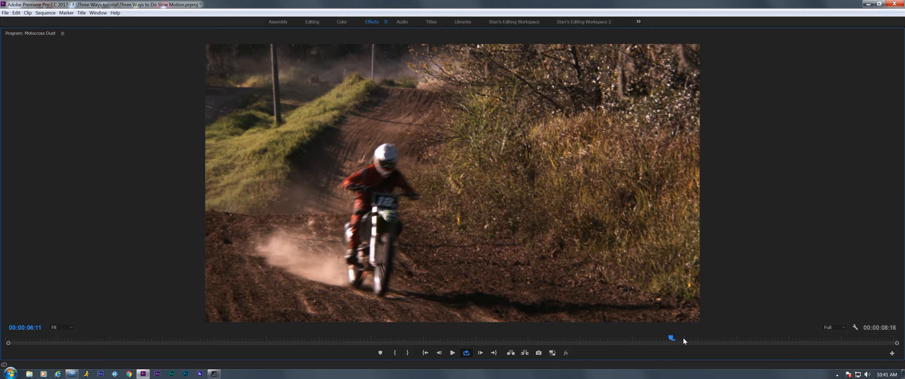
- Scrub the maximized Program Monitor frame by frame to inspect the rider
drag(671, 337, 654, 338)
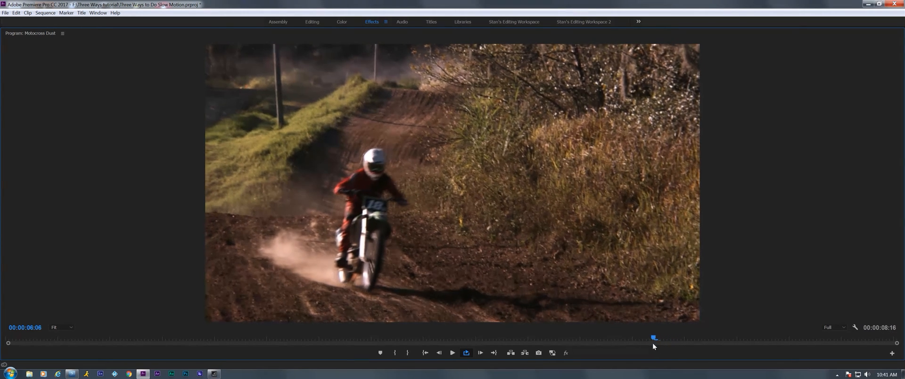
drag(653, 338, 639, 337)
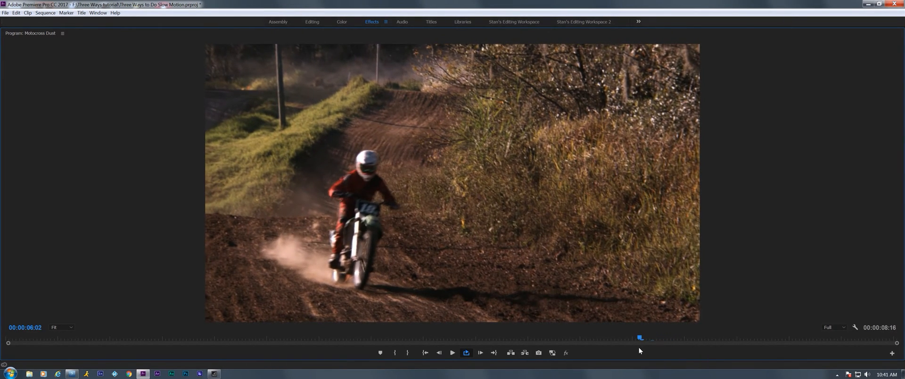
drag(640, 338, 710, 338)
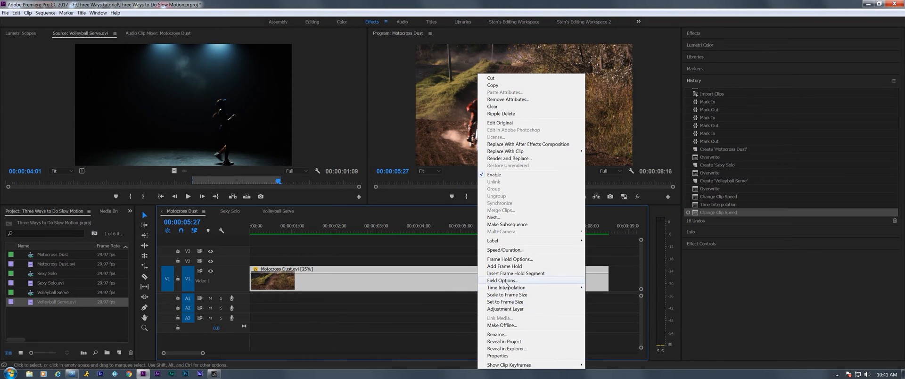
click(503, 287)
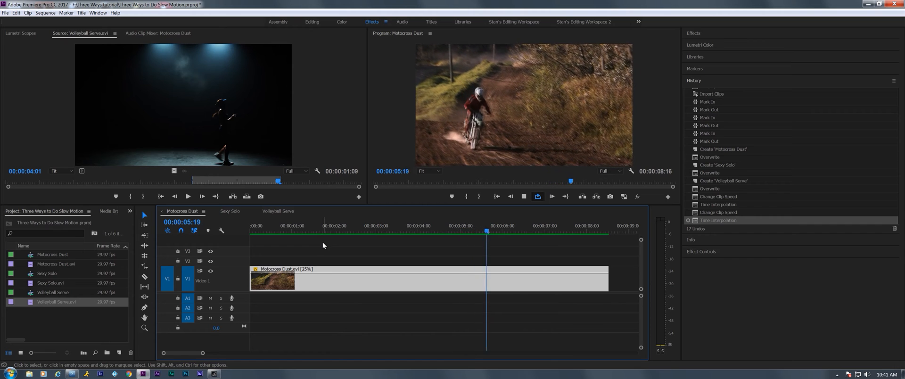
click(556, 225)
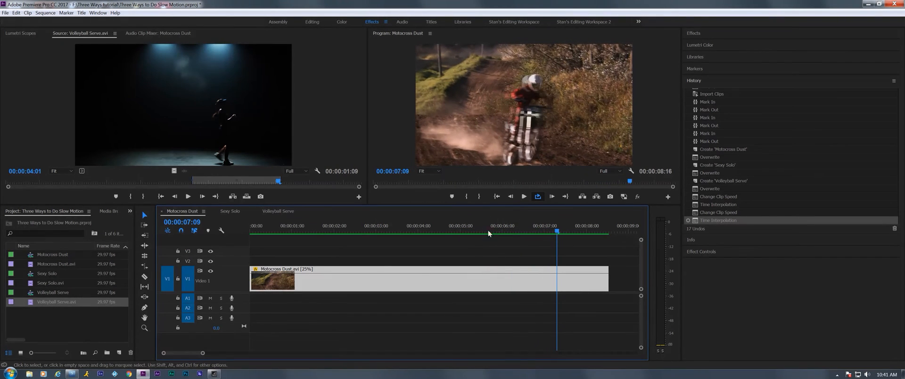
click(442, 225)
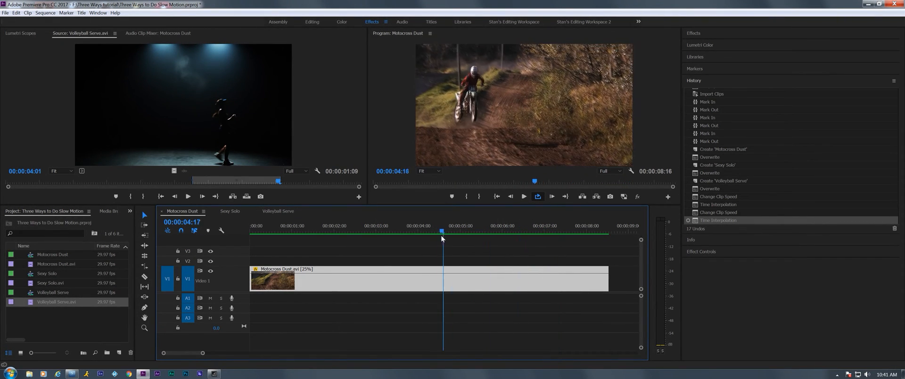
click(282, 226)
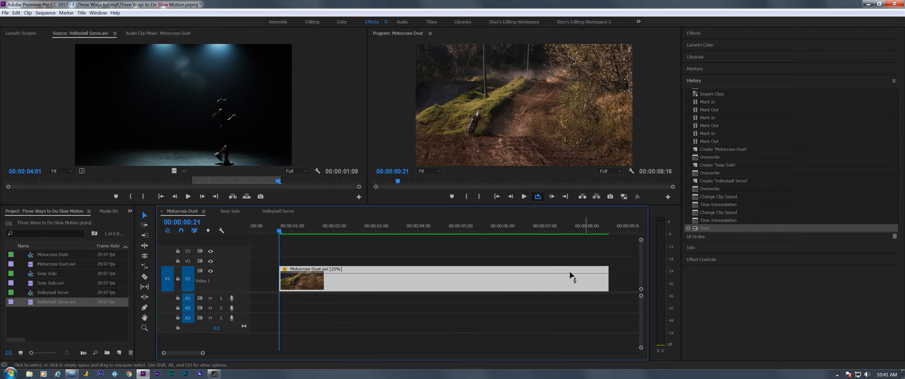
- Trim the Motocross Dust clip's end, change its time interpolation, and preview the five-second clip
click(485, 232)
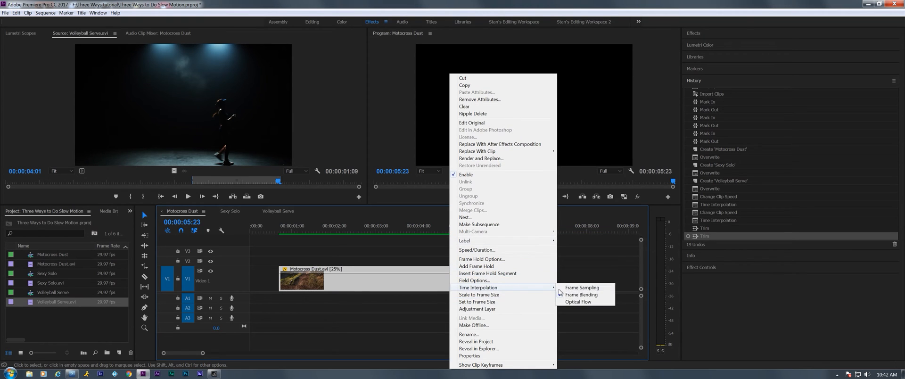
click(581, 288)
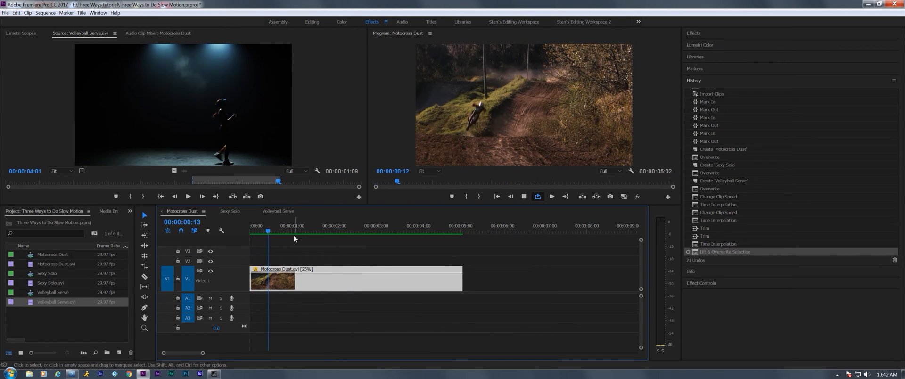
click(352, 225)
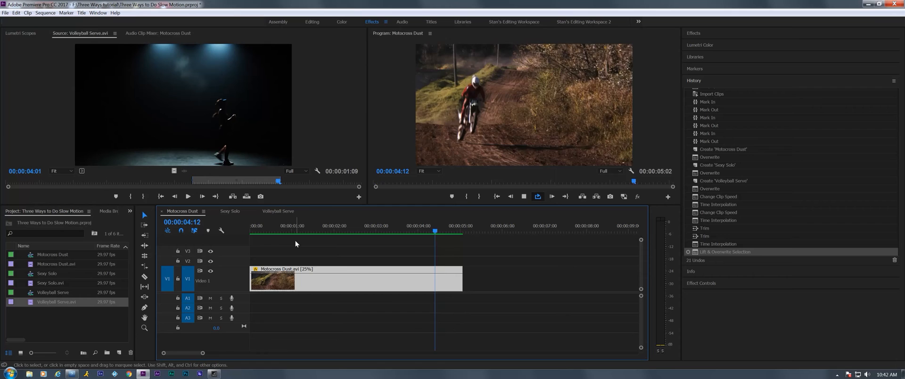
click(306, 225)
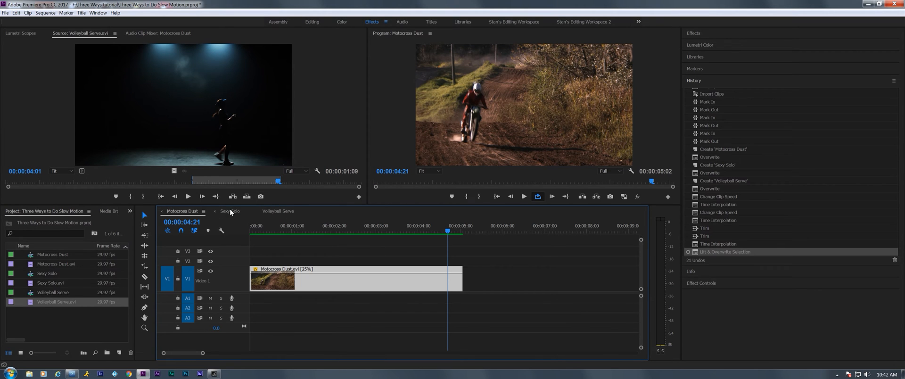
- Open the Sexy Solo sequence and scrub through its footage
click(230, 211)
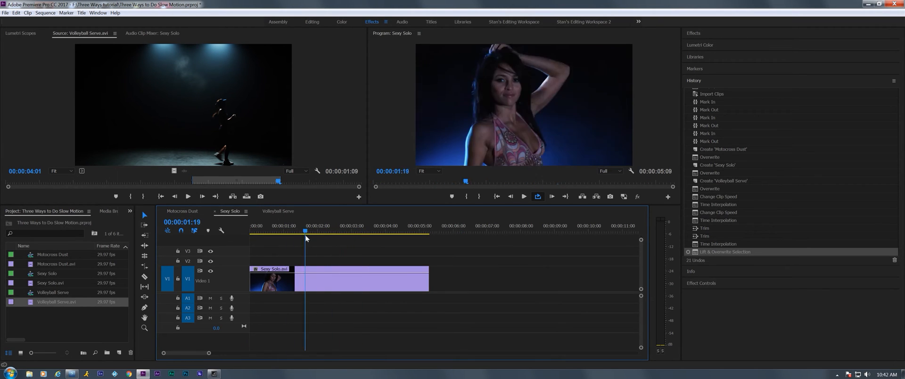
click(327, 225)
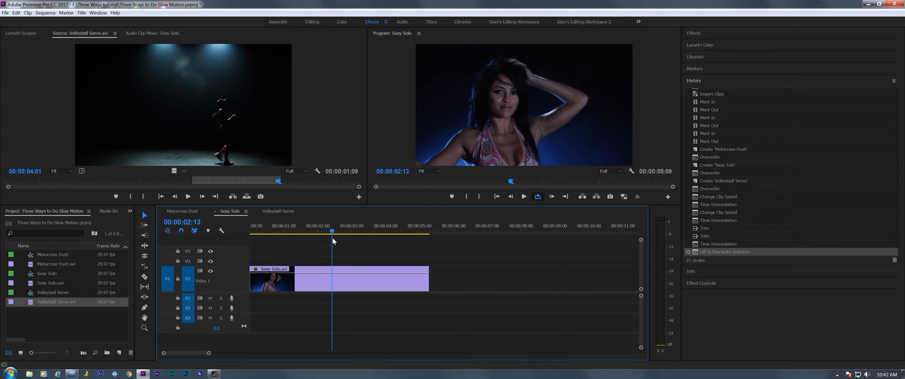
click(291, 230)
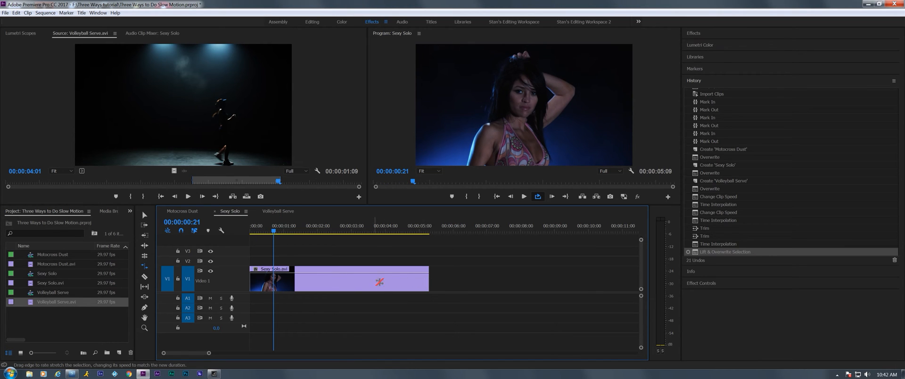
- Move the Sexy Solo clip and rate-stretch it to about 50.64%, just over ten seconds
click(363, 282)
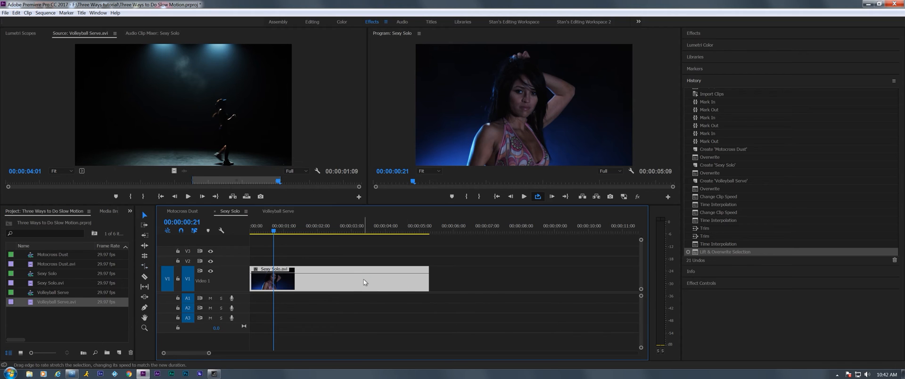
drag(271, 280, 416, 283)
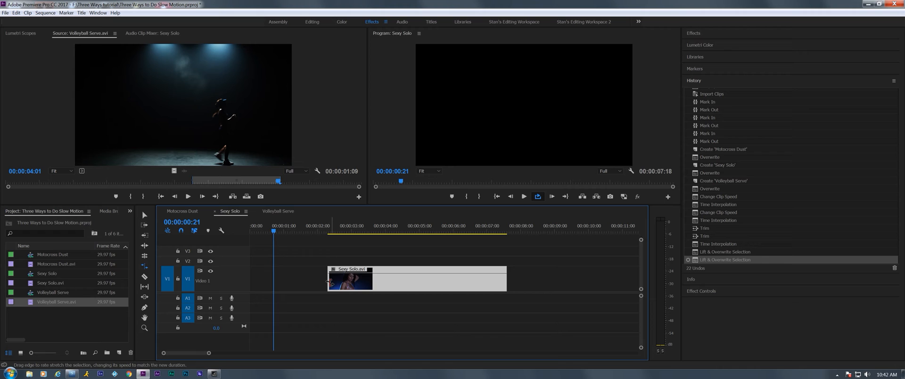
drag(372, 281, 507, 282)
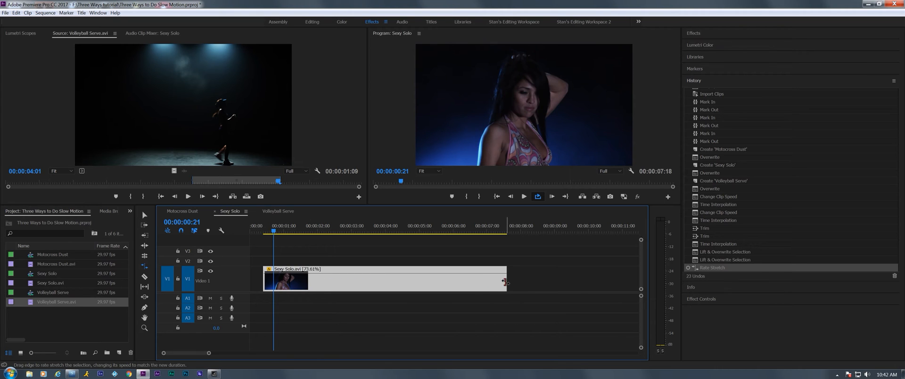
drag(506, 282, 600, 281)
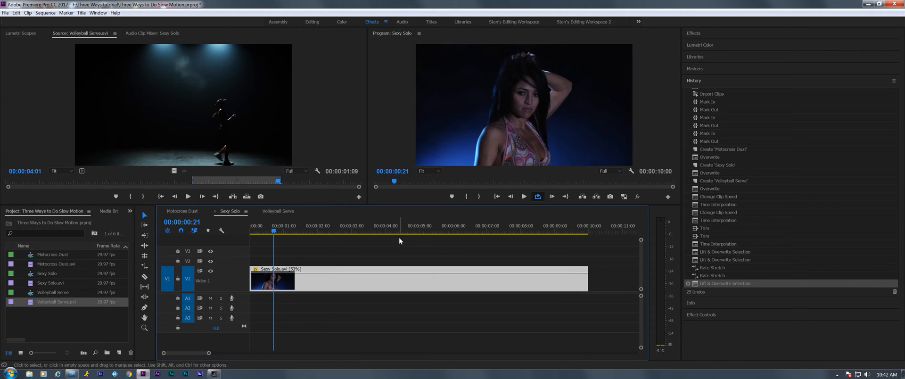
mouse_move(357, 242)
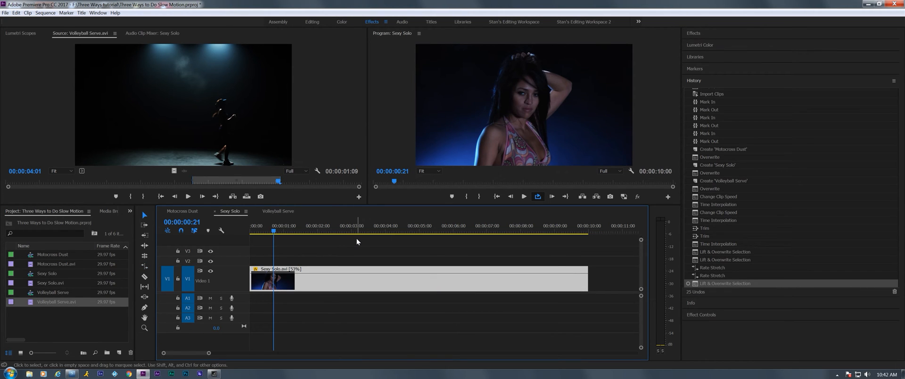
mouse_move(394, 244)
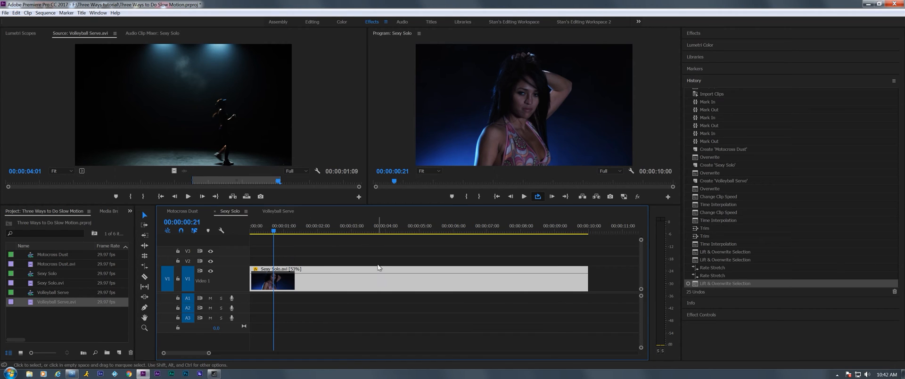
mouse_move(515, 281)
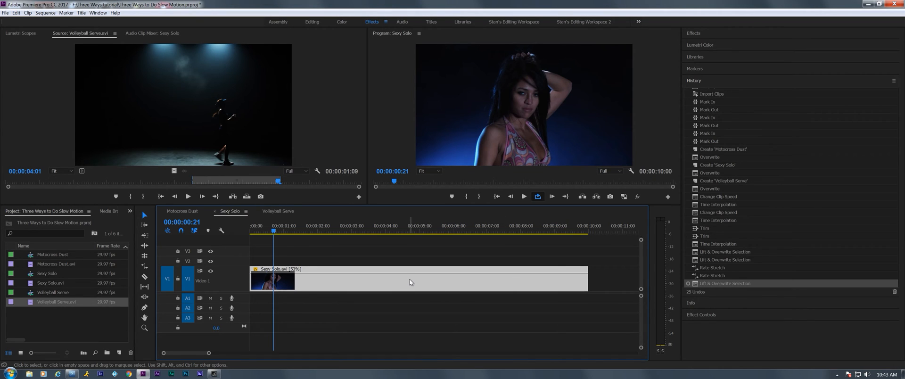
mouse_move(442, 285)
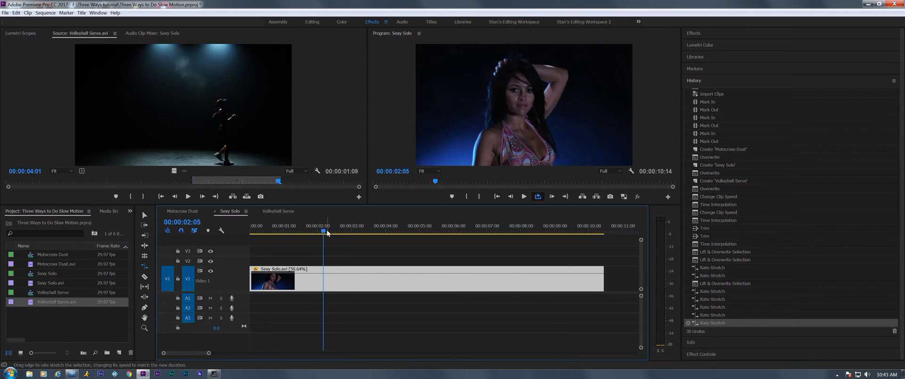
click(332, 231)
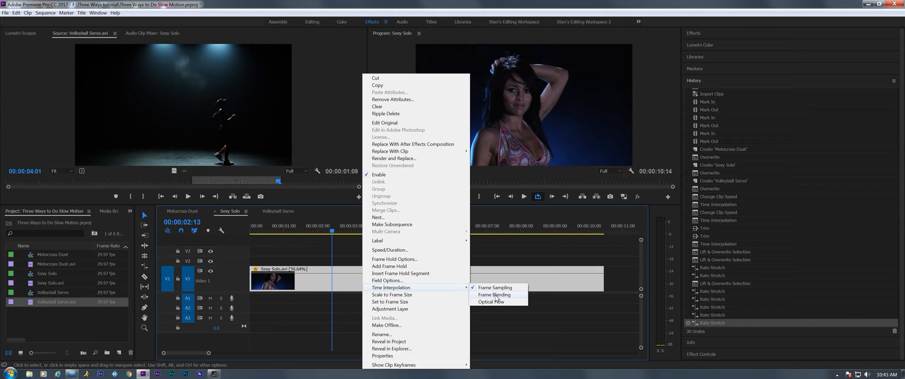
- Apply optical flow to the 50.64% Sexy Solo clip, review playback, and switch to Volleyball Serve
click(494, 295)
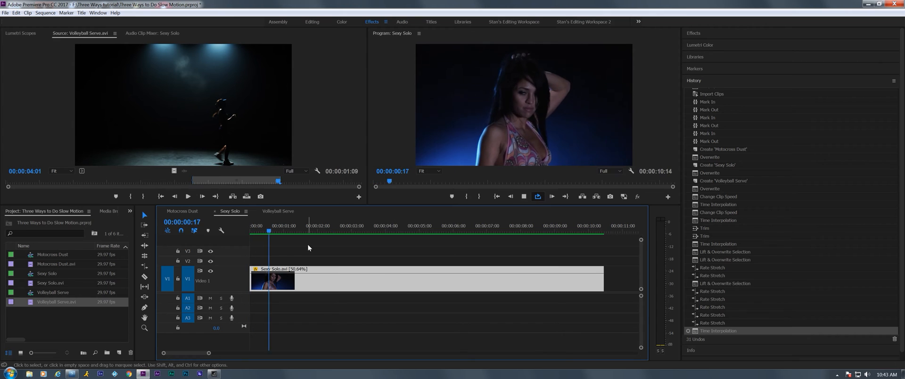
click(337, 232)
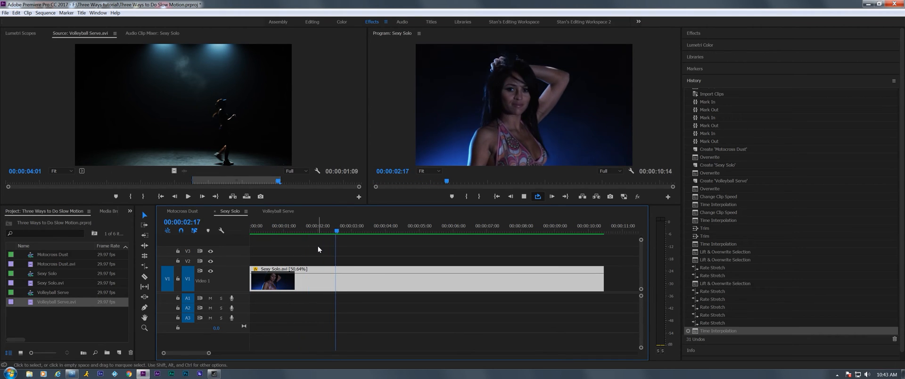
click(404, 226)
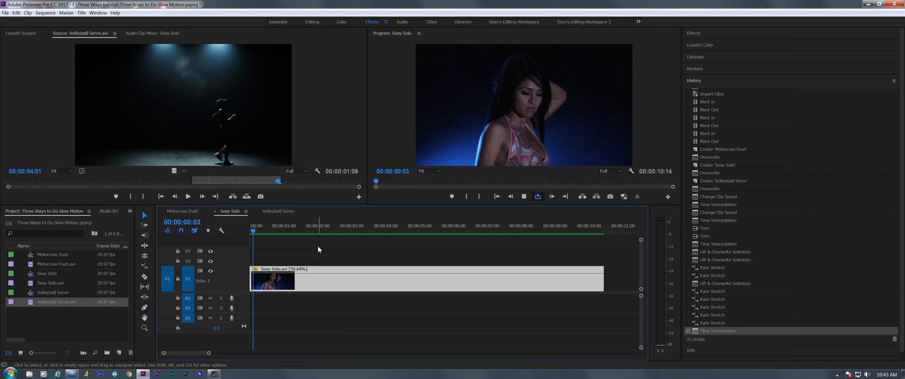
click(319, 234)
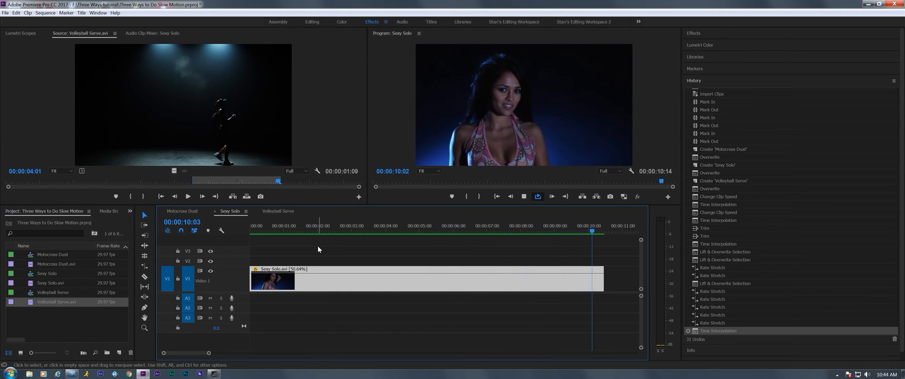
click(305, 226)
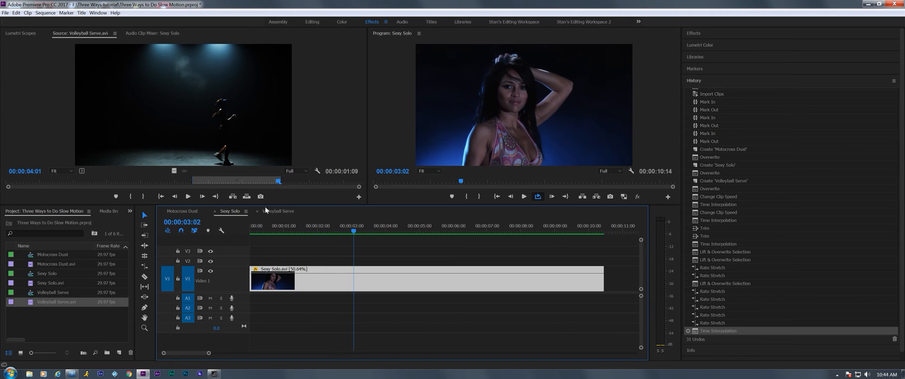
click(278, 211)
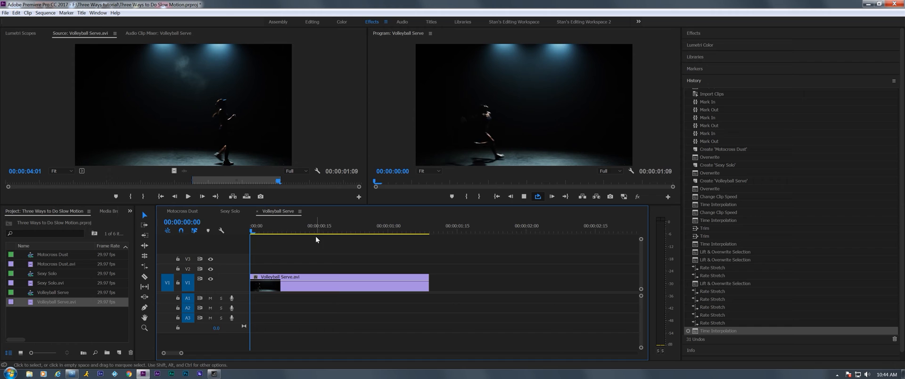
click(347, 225)
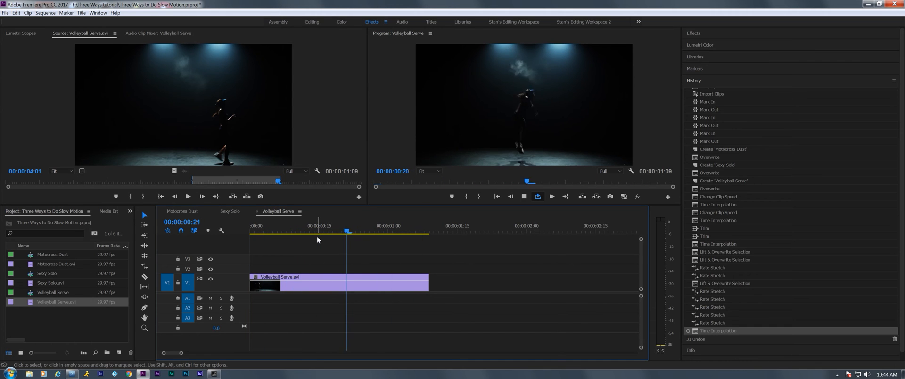
click(269, 232)
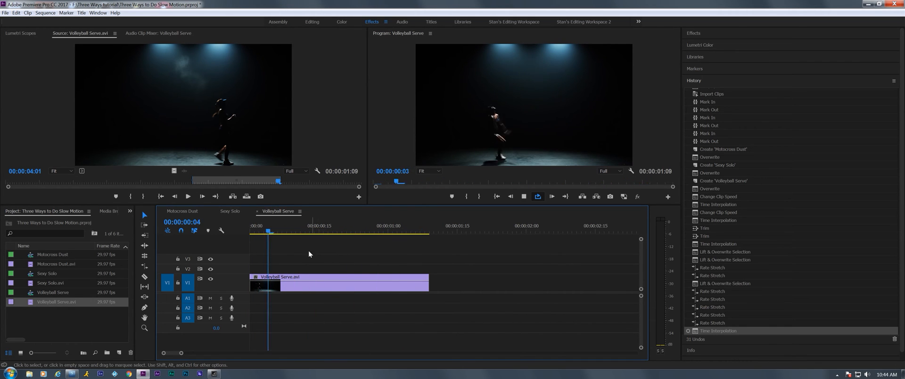
click(364, 226)
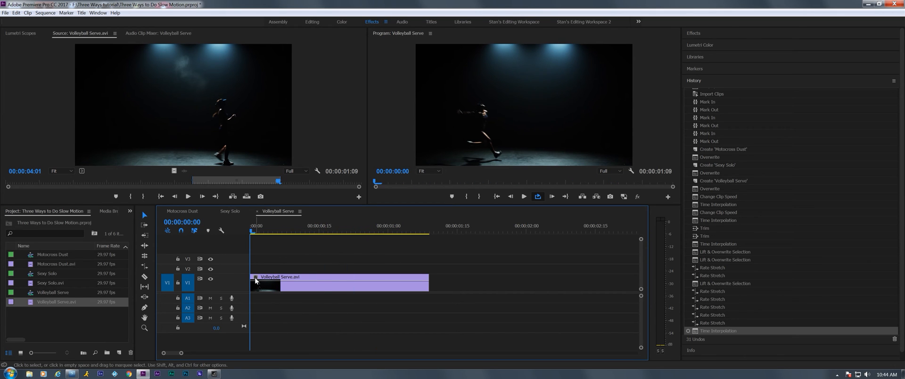
right_click(283, 280)
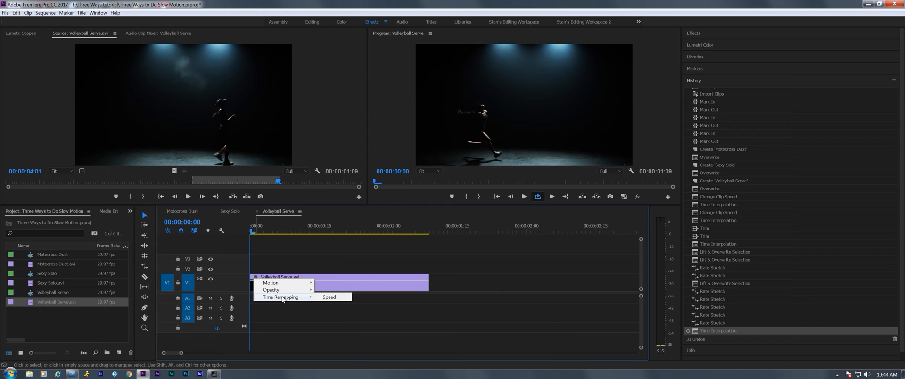
mouse_move(332, 297)
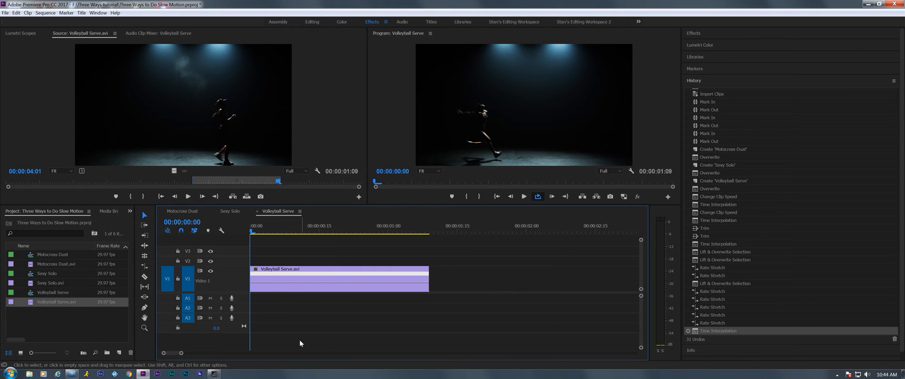
- Extend the Volleyball Serve clip to about 1:14 and park the playhead at 00:00:13
click(277, 226)
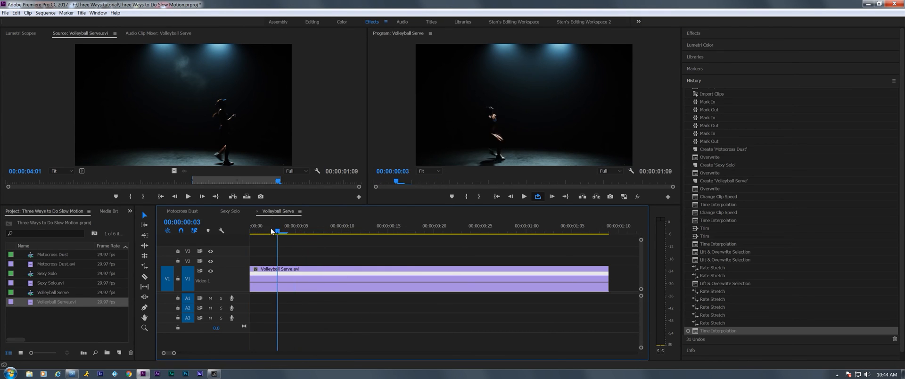
click(259, 232)
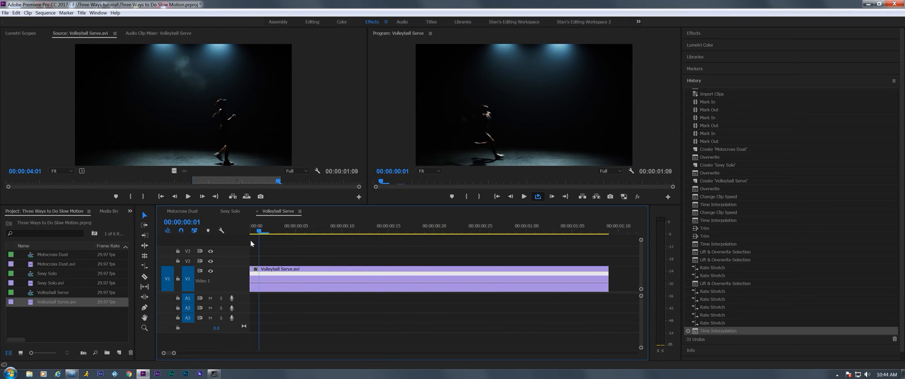
click(251, 225)
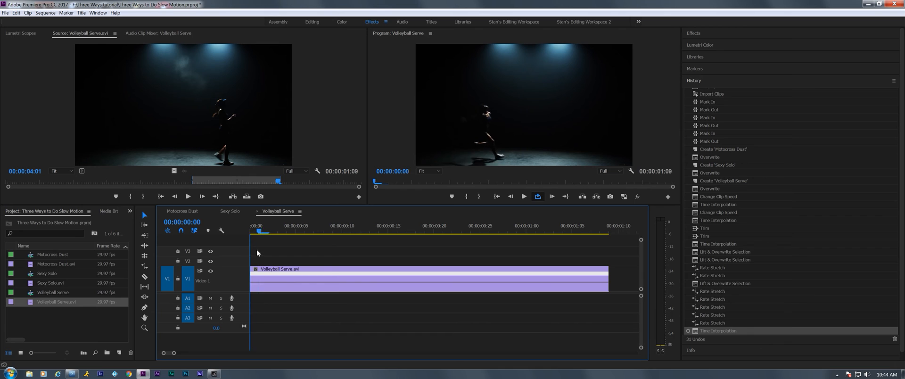
click(314, 229)
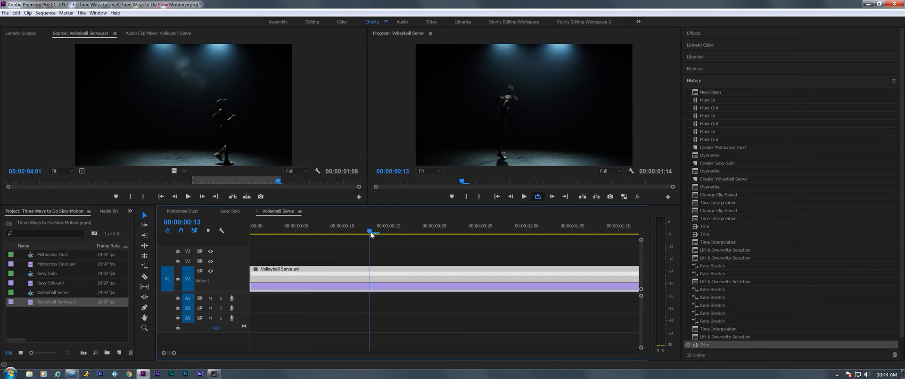
click(388, 233)
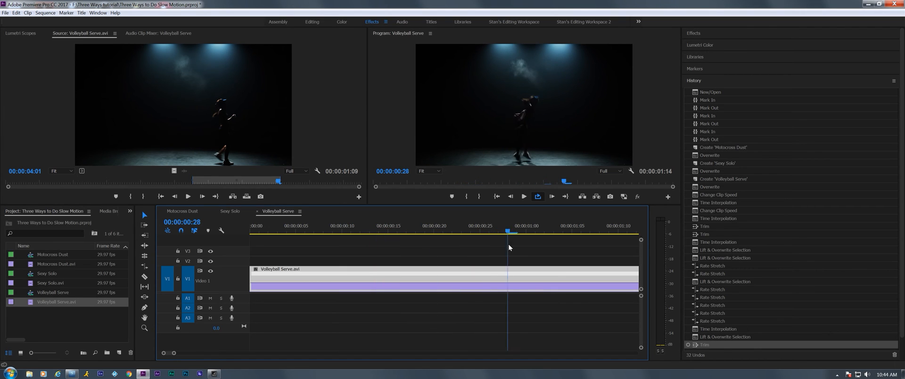
click(618, 236)
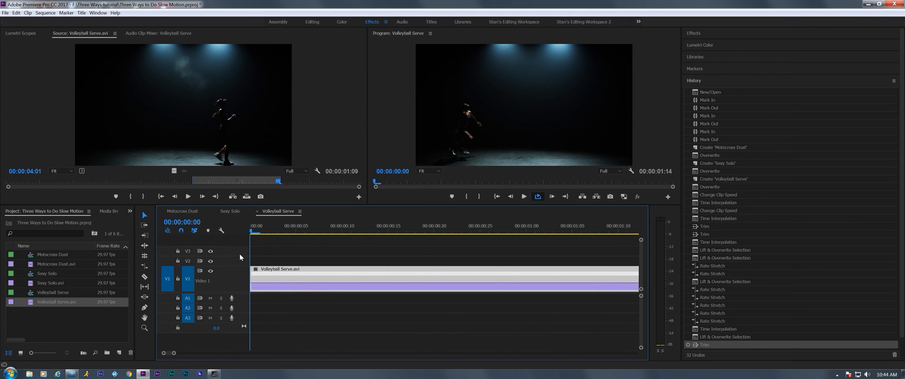
click(323, 226)
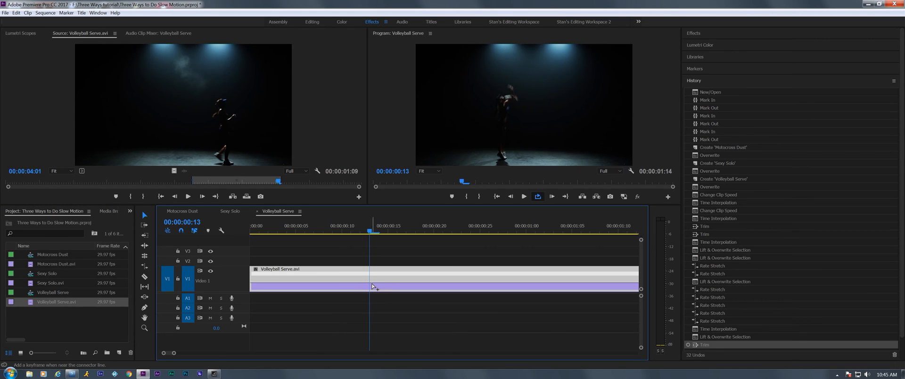
- Add speed keyframes at 00:00:13 and 00:01:03, slow the middle to 3:17, and play it
click(360, 272)
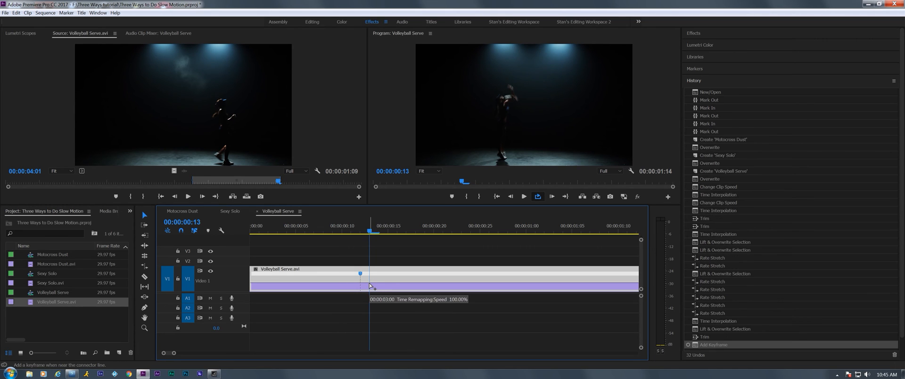
click(481, 233)
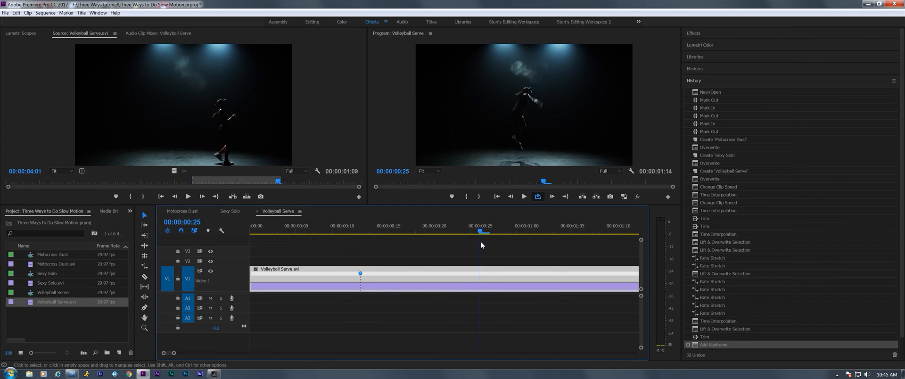
click(553, 226)
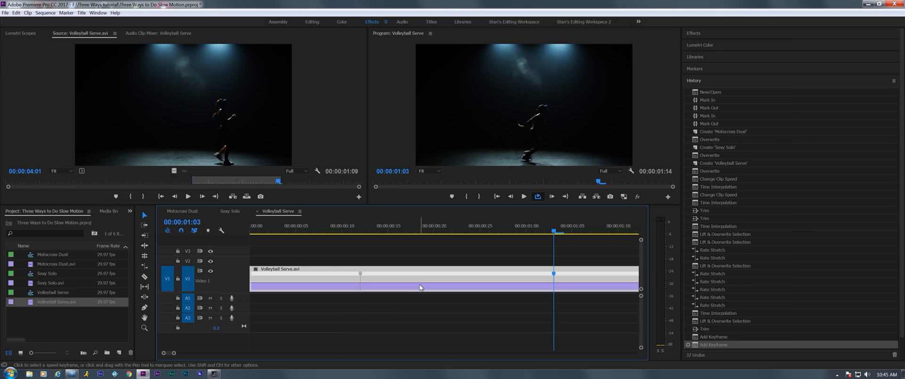
mouse_move(361, 277)
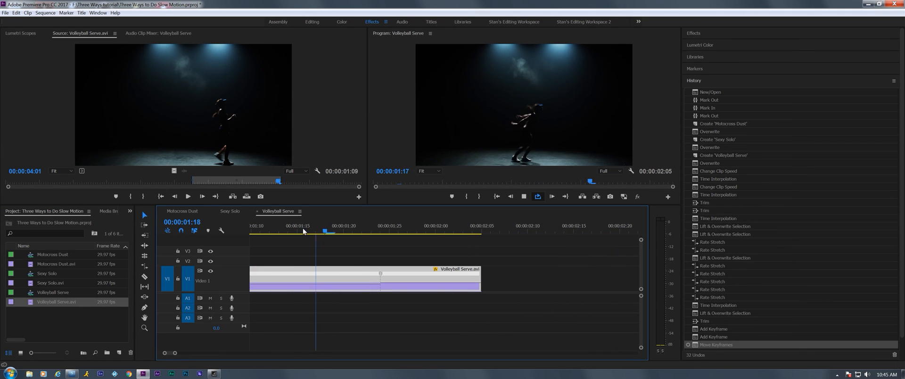
click(434, 225)
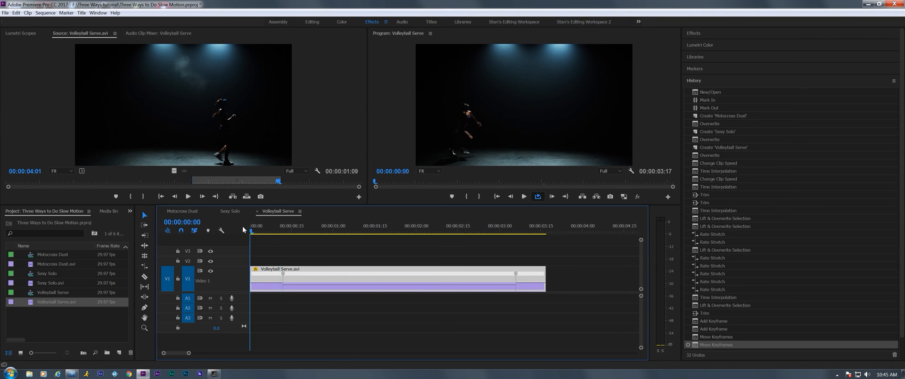
click(372, 226)
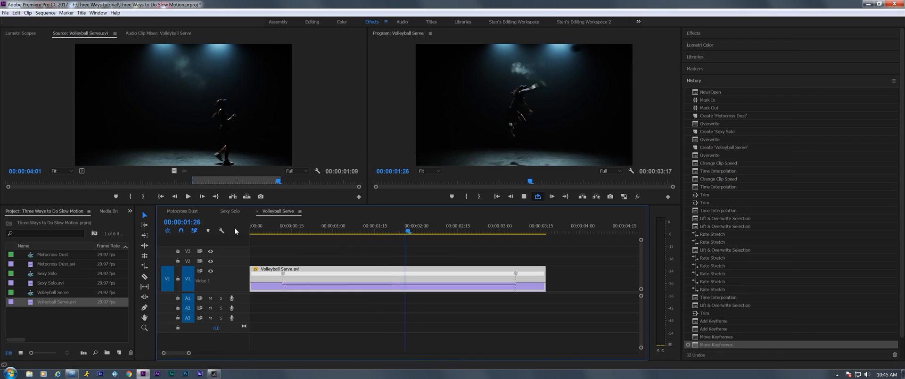
click(329, 226)
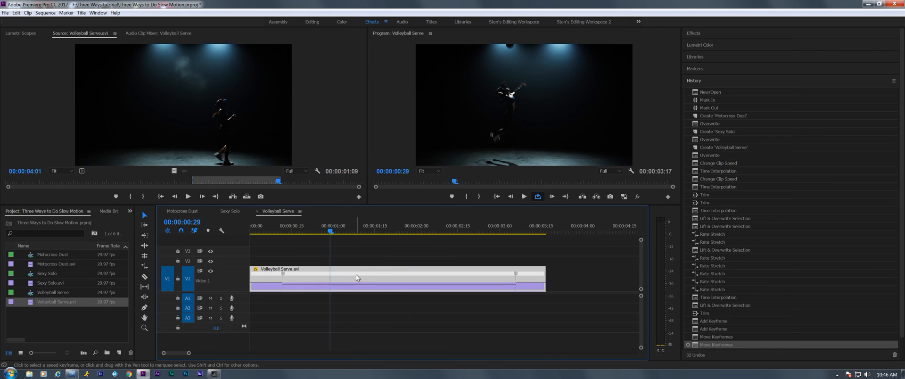
- Apply Optical Flow to the ramped Volleyball Serve clip and scrub through the slow section
right_click(355, 277)
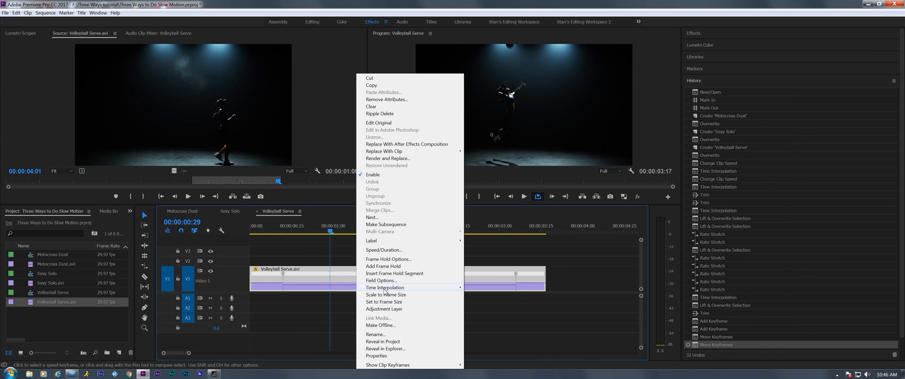
click(385, 287)
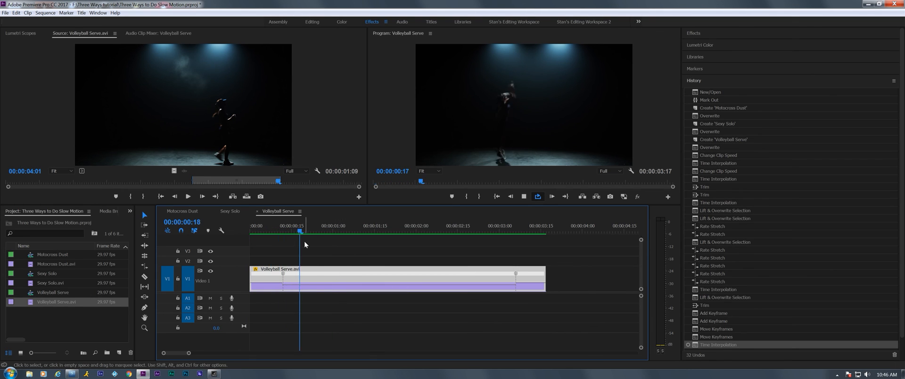
click(466, 226)
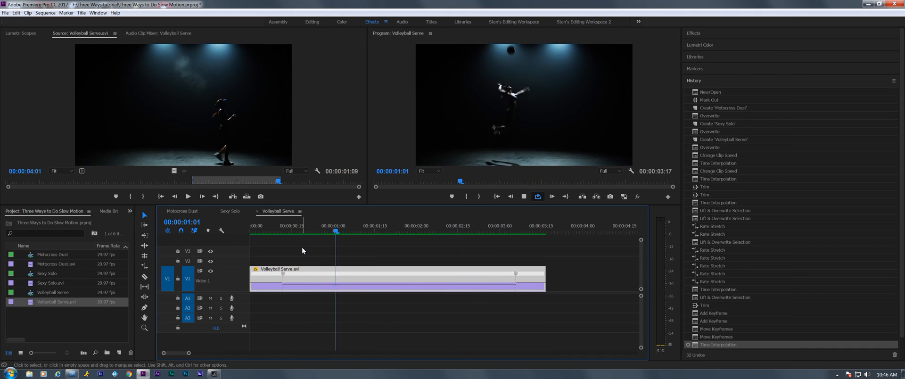
click(329, 233)
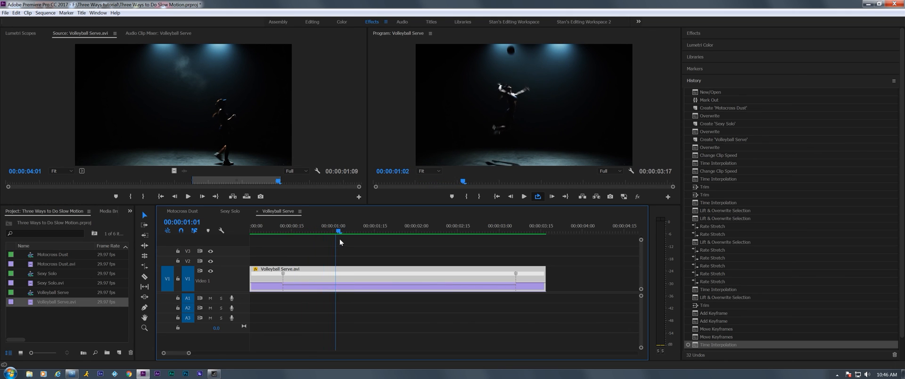
click(421, 231)
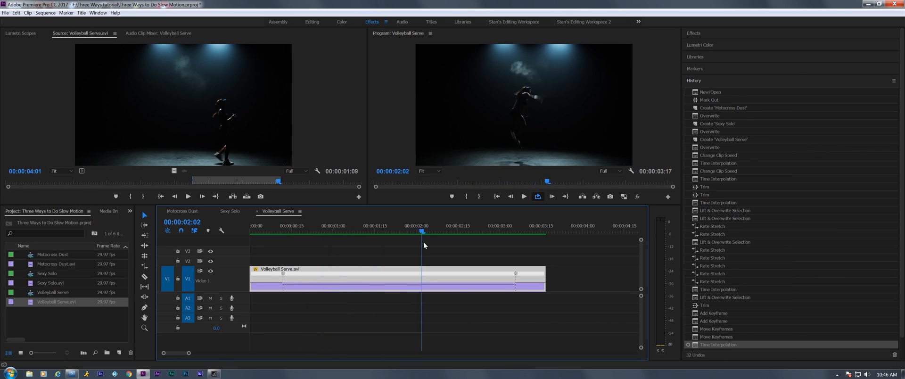
click(408, 232)
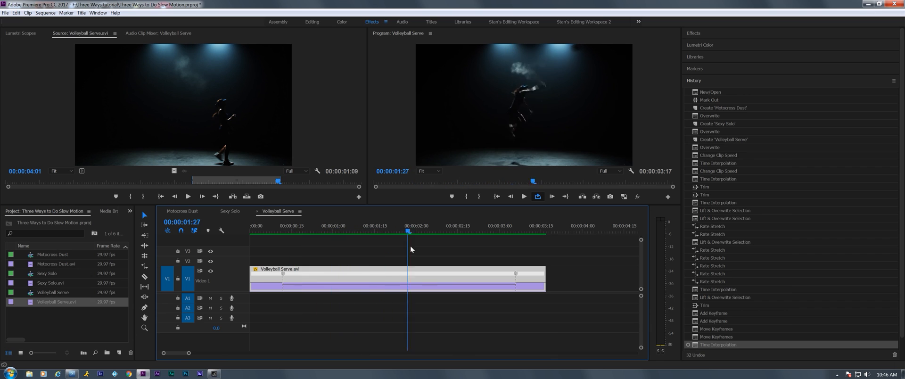
click(324, 225)
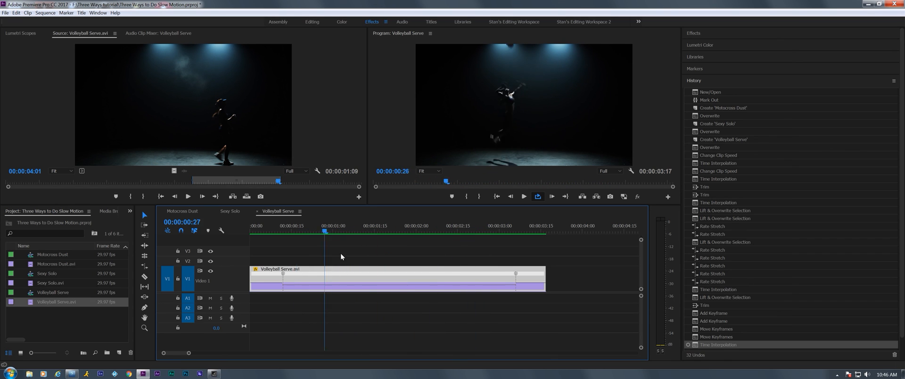
click(443, 232)
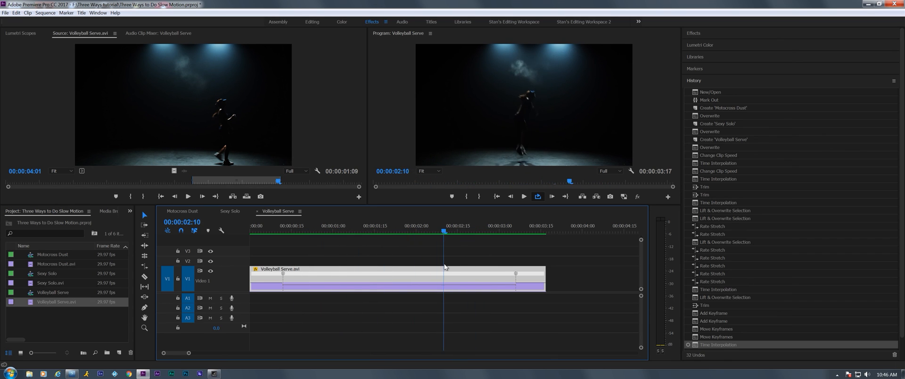
click(330, 226)
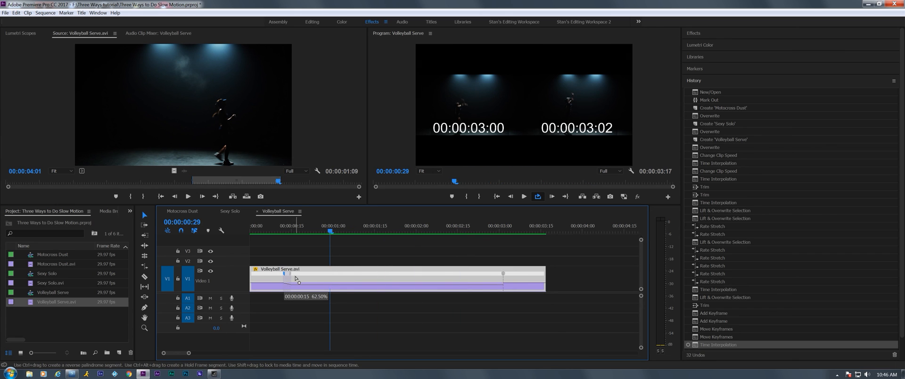
- Split both speed keyframes into gradual ramps, shortening the clip to 3:01, and preview playback
drag(502, 273, 493, 273)
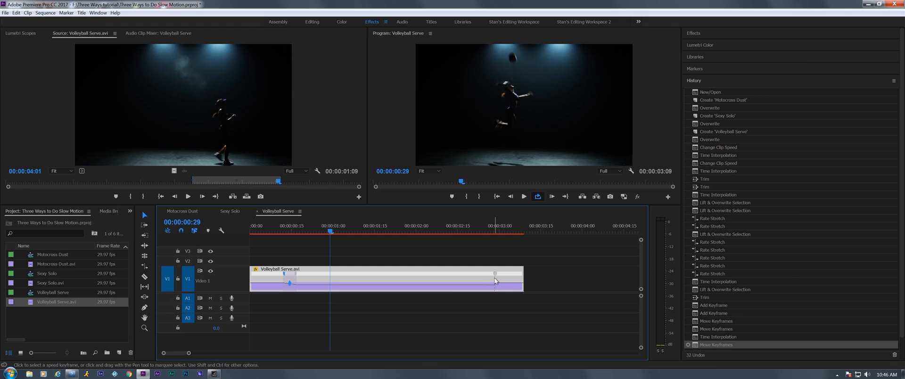
drag(494, 272, 485, 272)
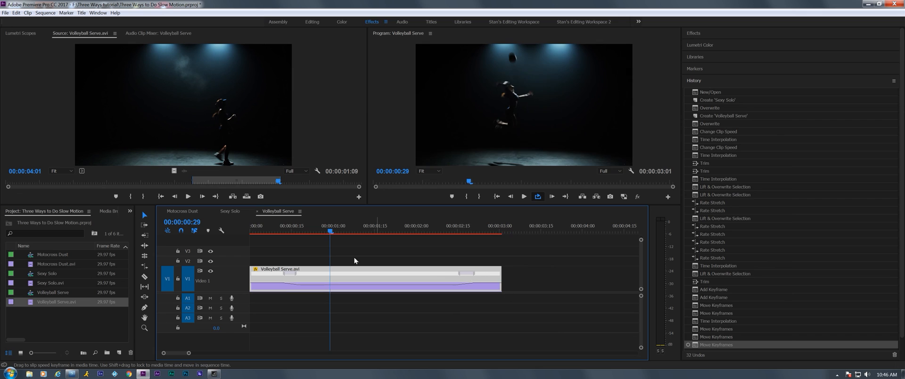
click(317, 235)
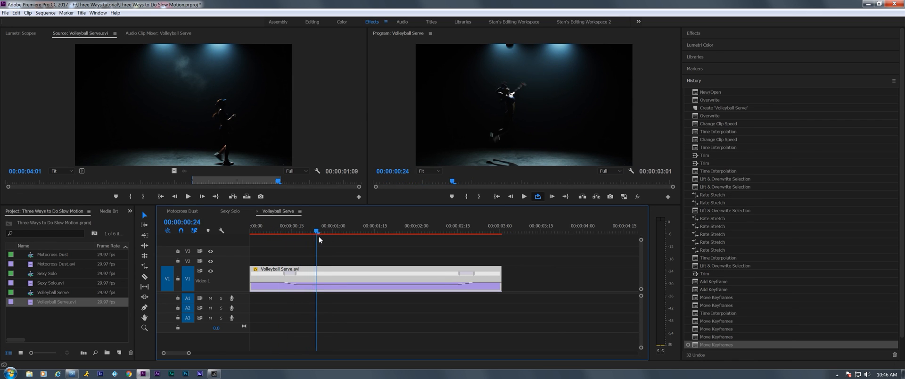
click(405, 225)
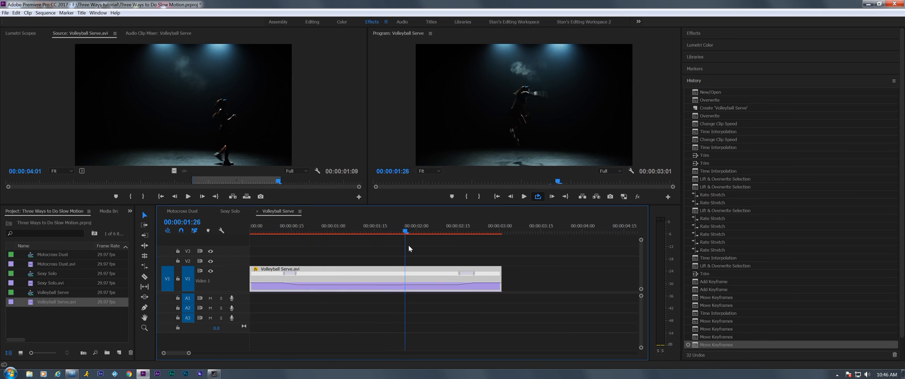
click(453, 225)
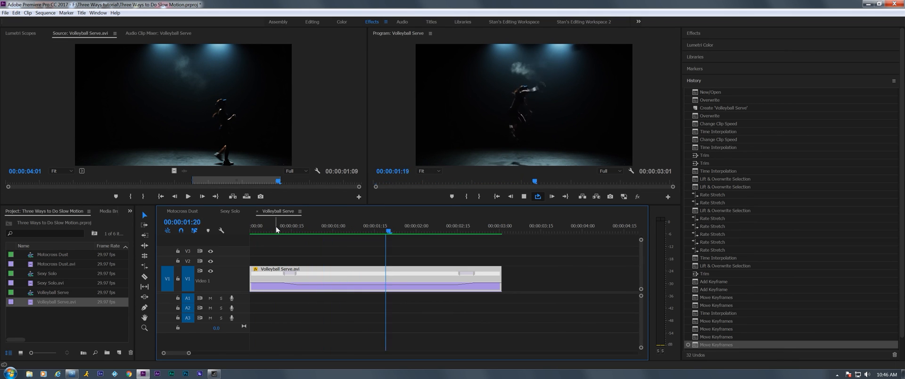
click(300, 231)
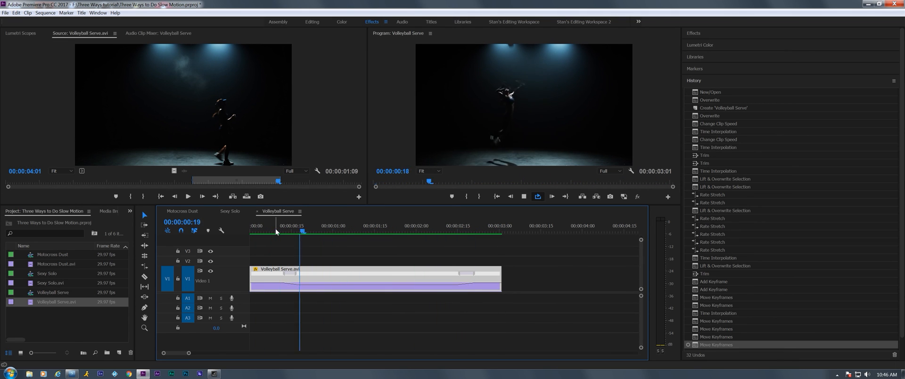
click(468, 226)
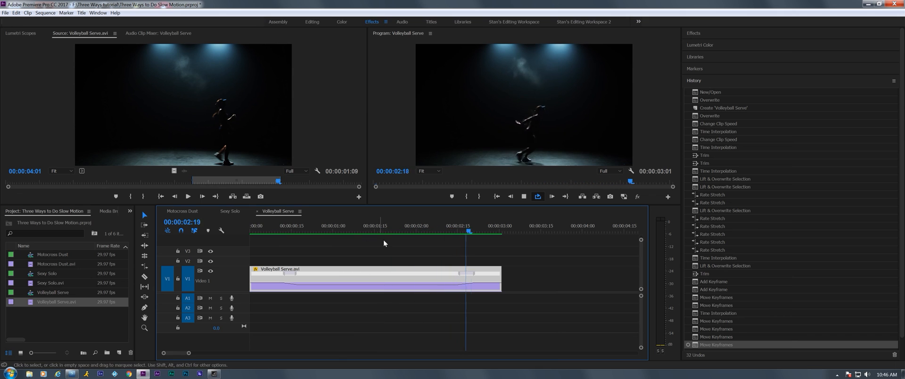
click(381, 230)
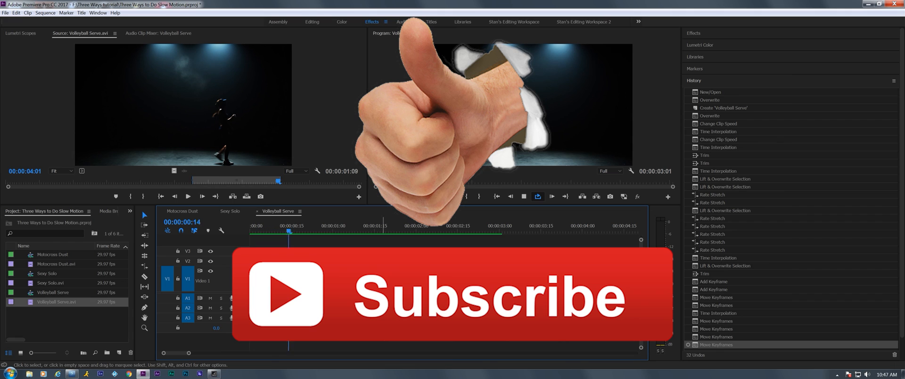
click(455, 232)
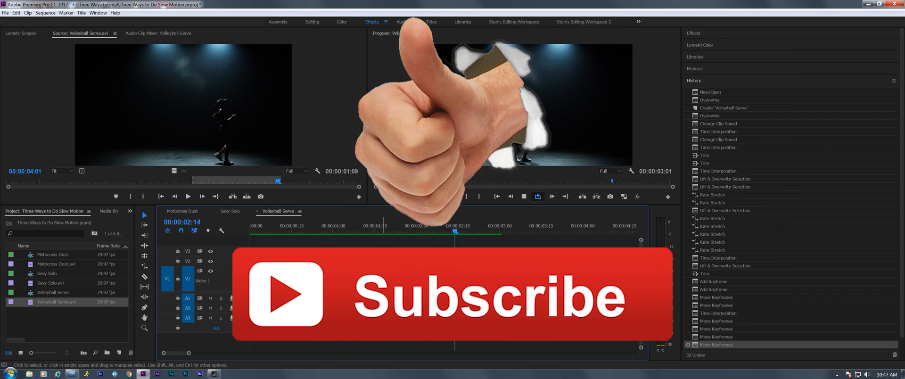